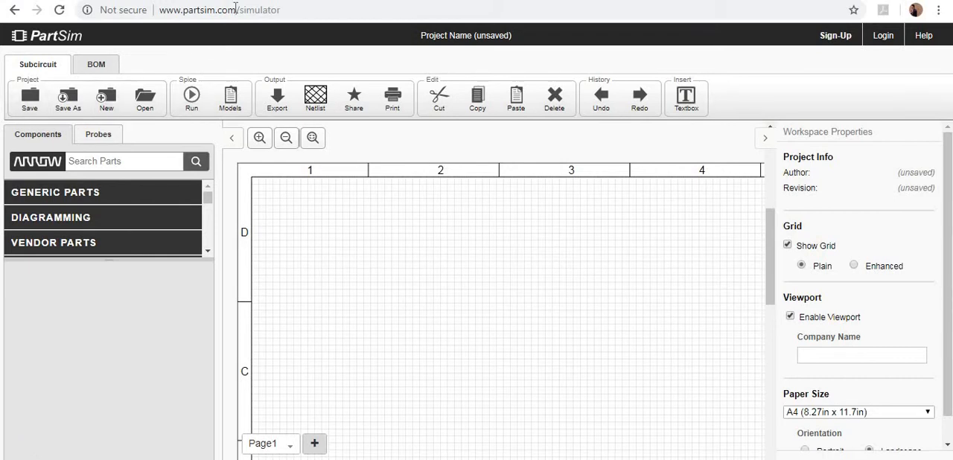
Browse Generic Parts > Sources to reach the VOLTAGE SOURCE DC part for V1.
{"action": "left_click", "coordinate": [220, 9]}
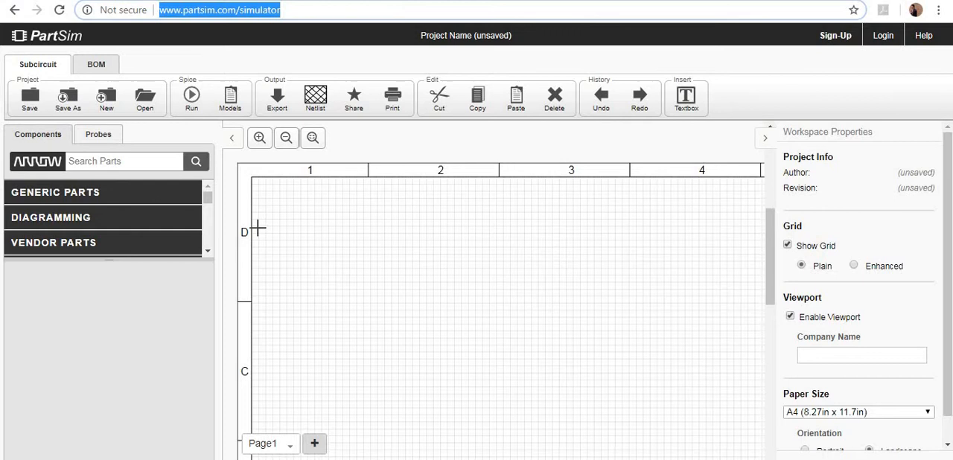
{"action": "mouse_move", "coordinate": [146, 196]}
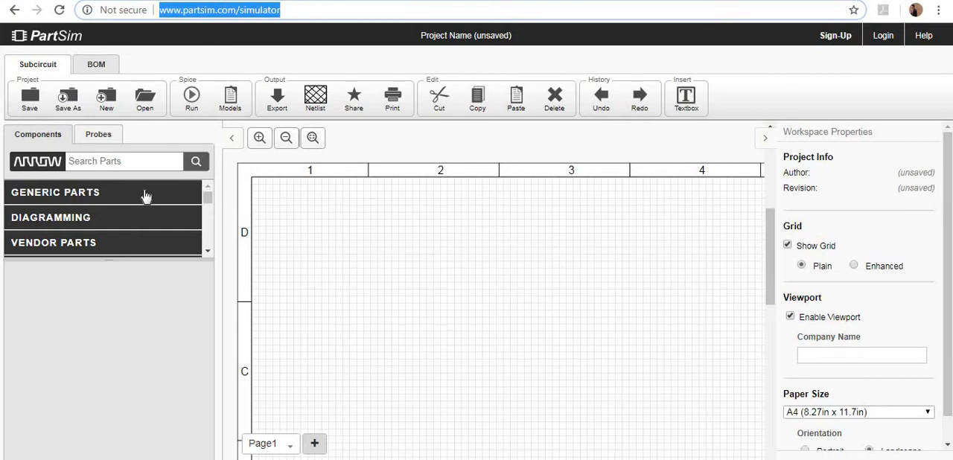
{"action": "left_click", "coordinate": [55, 192]}
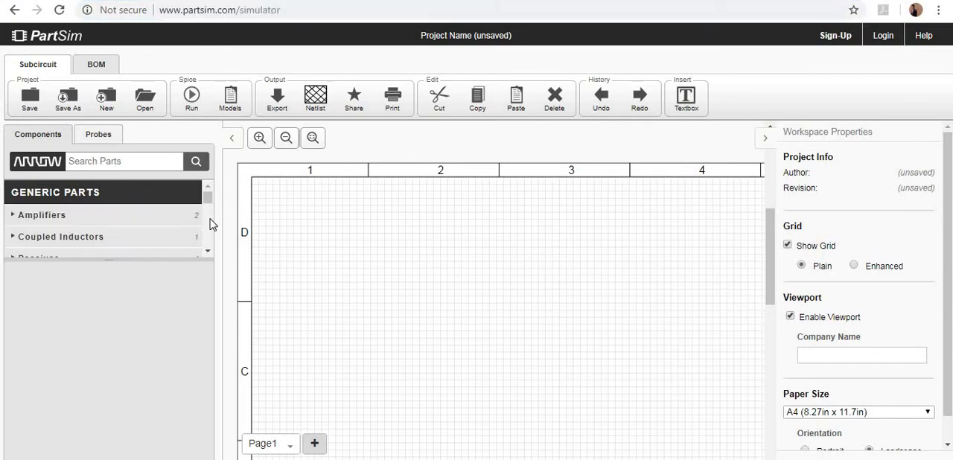
{"action": "scroll", "scroll_direction": "down", "scroll_amount": 3}
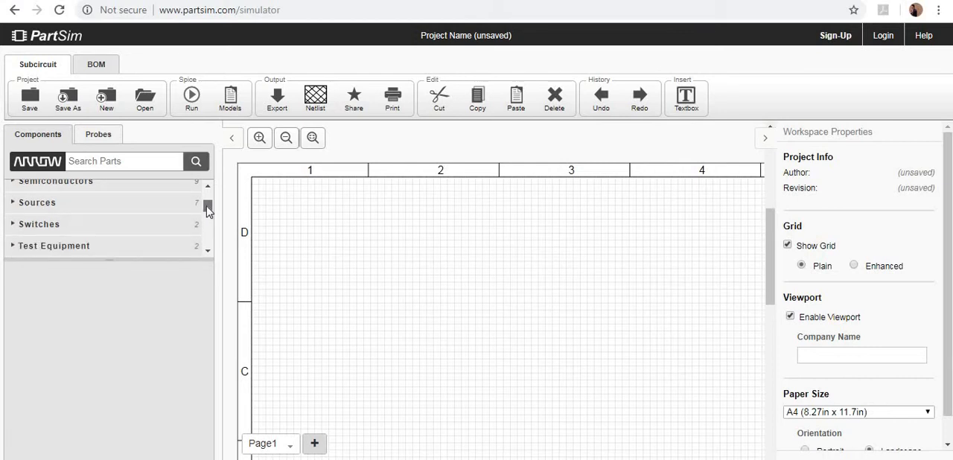
{"action": "scroll", "scroll_direction": "up", "scroll_amount": 3}
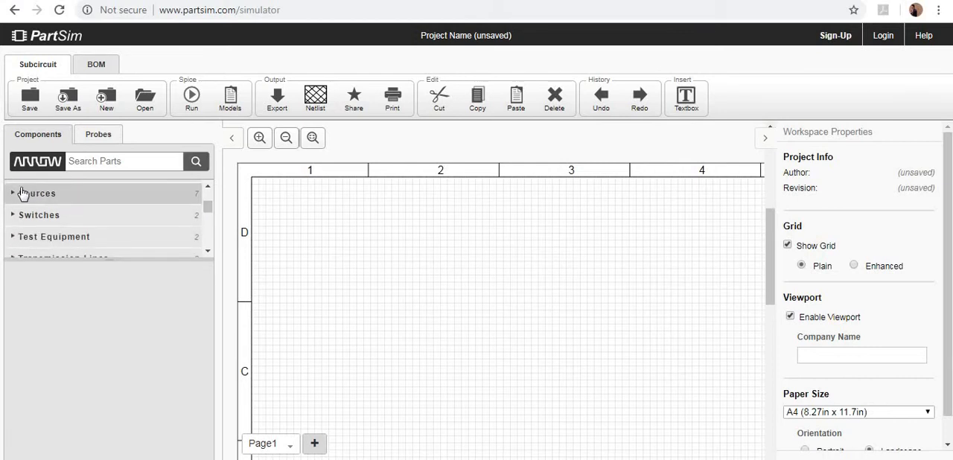
{"action": "left_click", "coordinate": [35, 193]}
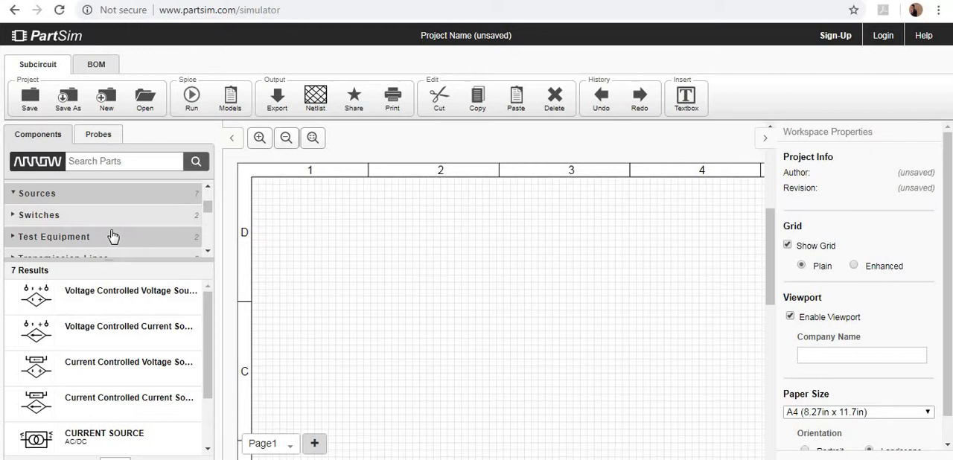
{"action": "scroll", "scroll_direction": "down", "scroll_amount": 3}
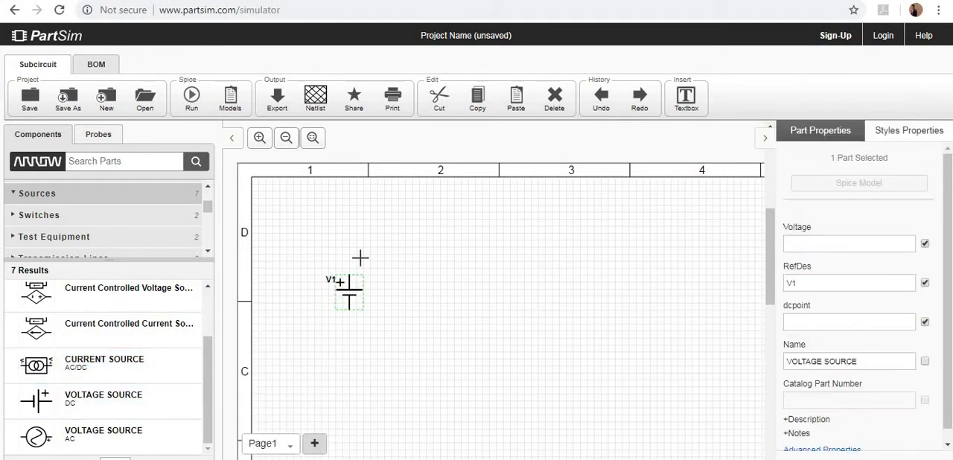
{"action": "mouse_move", "coordinate": [372, 256]}
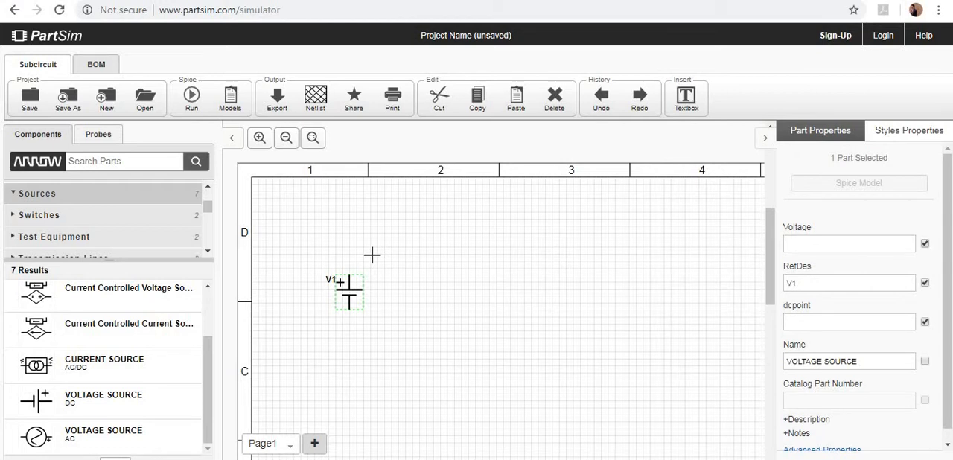
{"action": "mouse_move", "coordinate": [376, 269]}
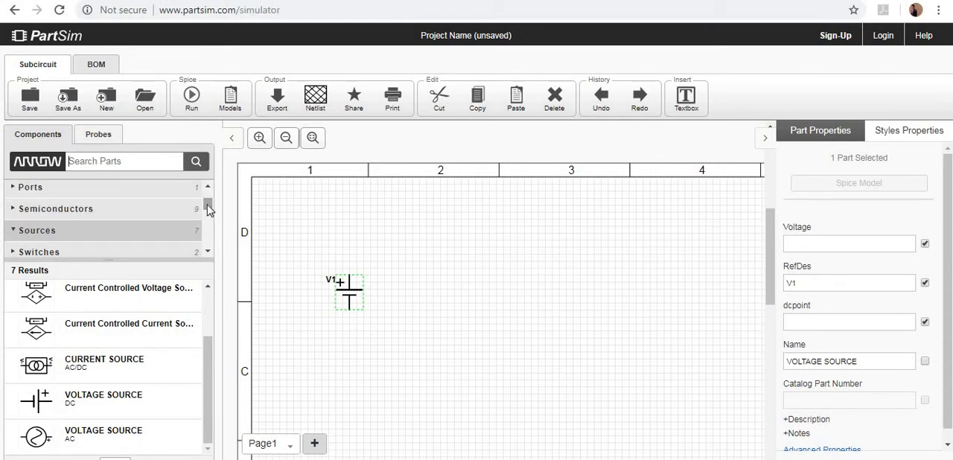
Place a general diode D1 from Semiconductors to the right of V1.
{"action": "left_click", "coordinate": [36, 230]}
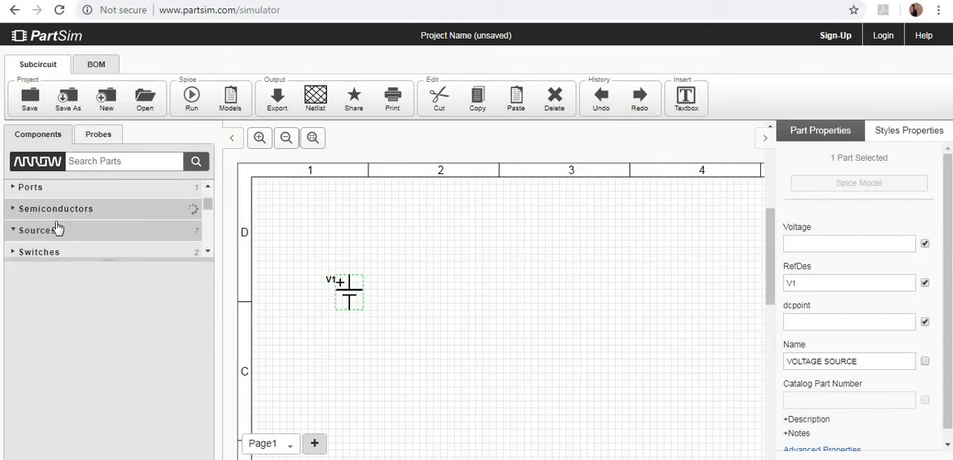
{"action": "left_click", "coordinate": [56, 208]}
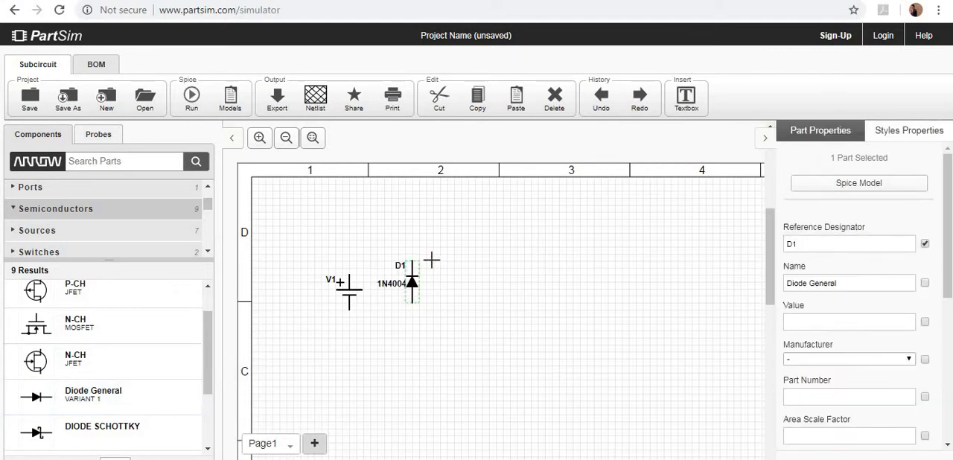
{"action": "left_click", "coordinate": [450, 319]}
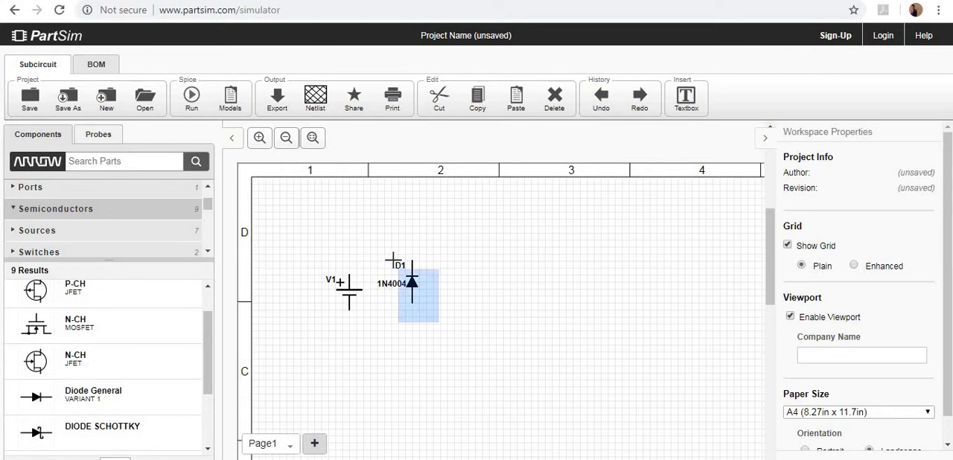
{"action": "left_click", "coordinate": [411, 286]}
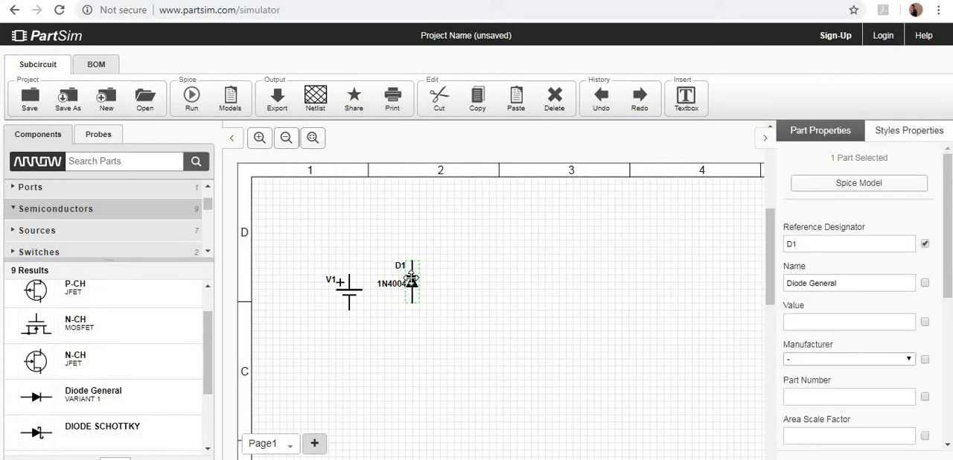
Rotate diode D1 so it lies horizontally.
{"action": "right_click", "coordinate": [414, 279]}
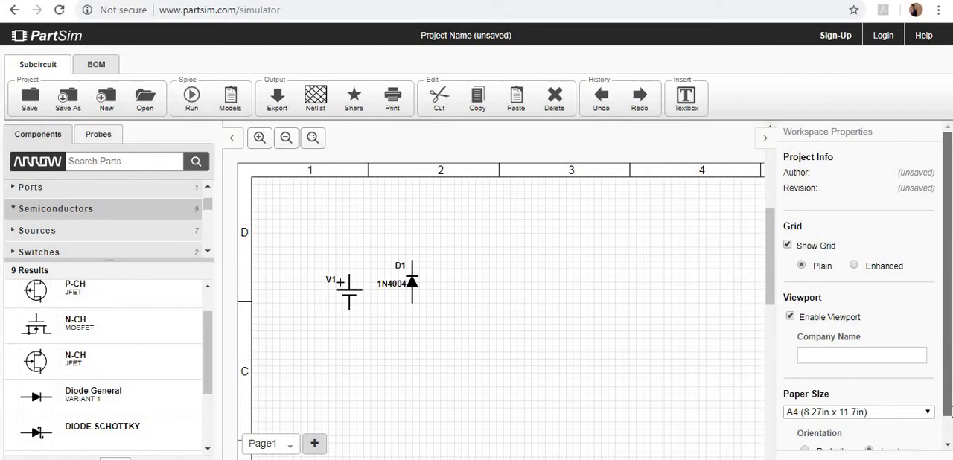
{"action": "left_click_drag", "start_coordinate": [411, 281], "coordinate": [469, 316]}
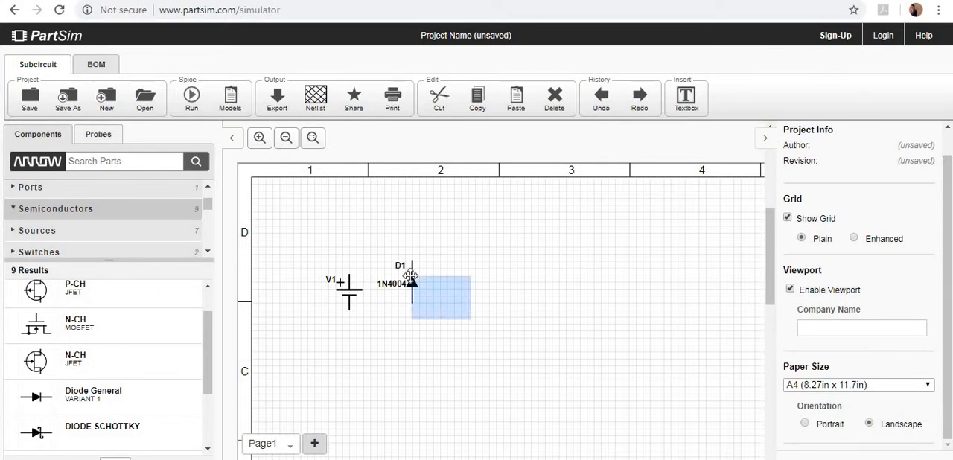
{"action": "left_click", "coordinate": [411, 283]}
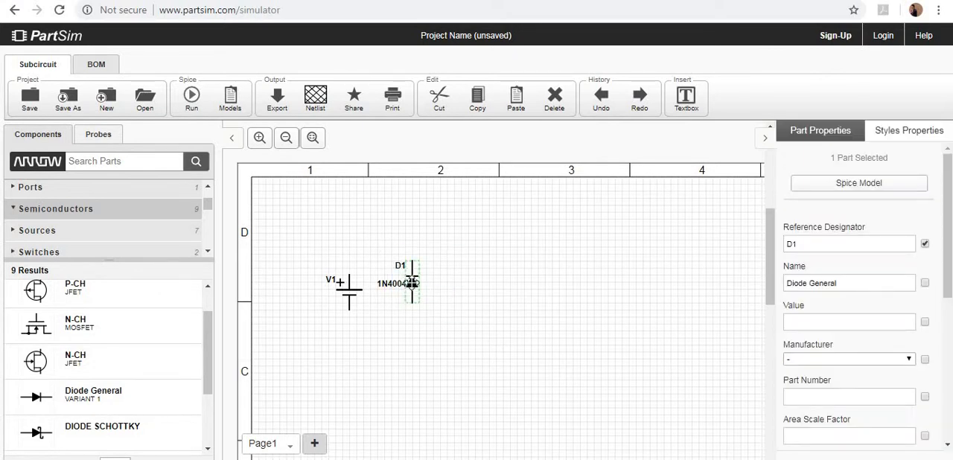
{"action": "right_click", "coordinate": [410, 283]}
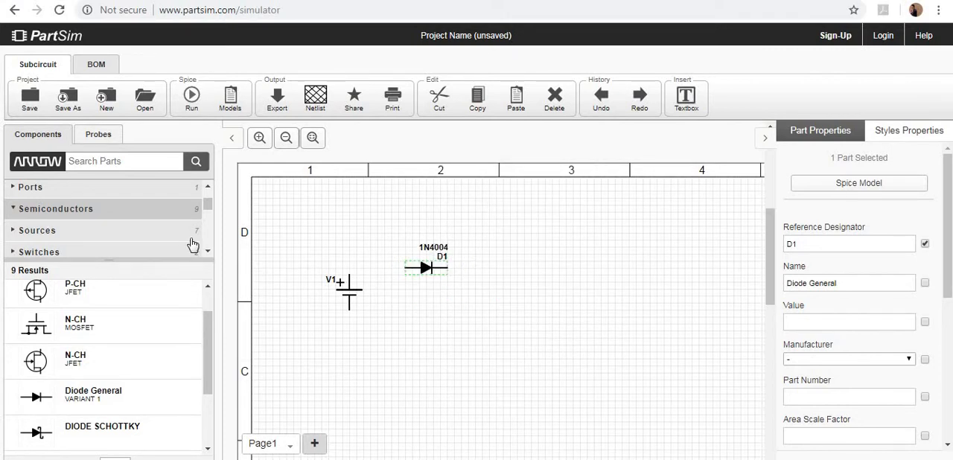
Place a general resistor R1 from Passives with value 1K right of the diode.
{"action": "scroll", "scroll_direction": "up", "scroll_amount": 3}
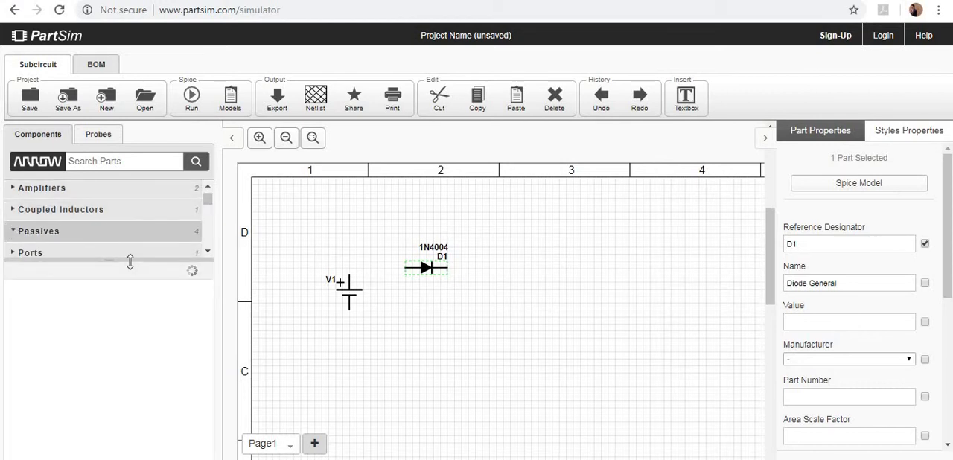
{"action": "left_click", "coordinate": [39, 231]}
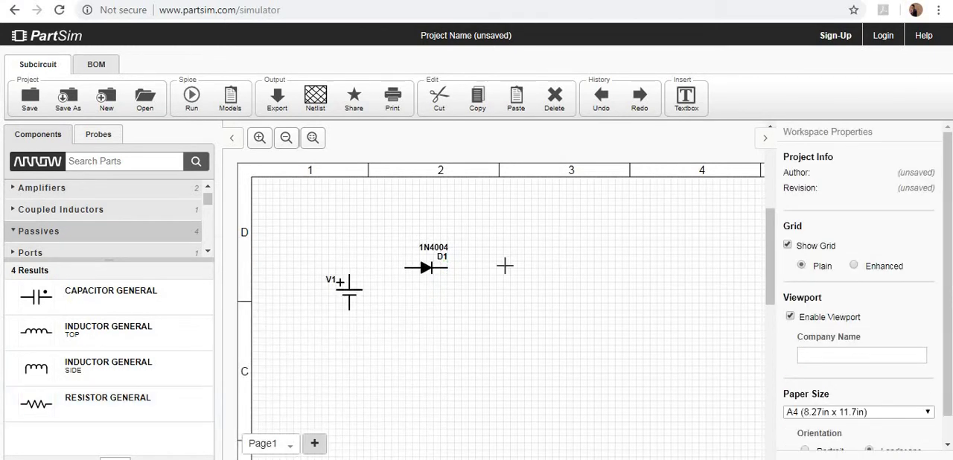
{"action": "left_click", "coordinate": [515, 310]}
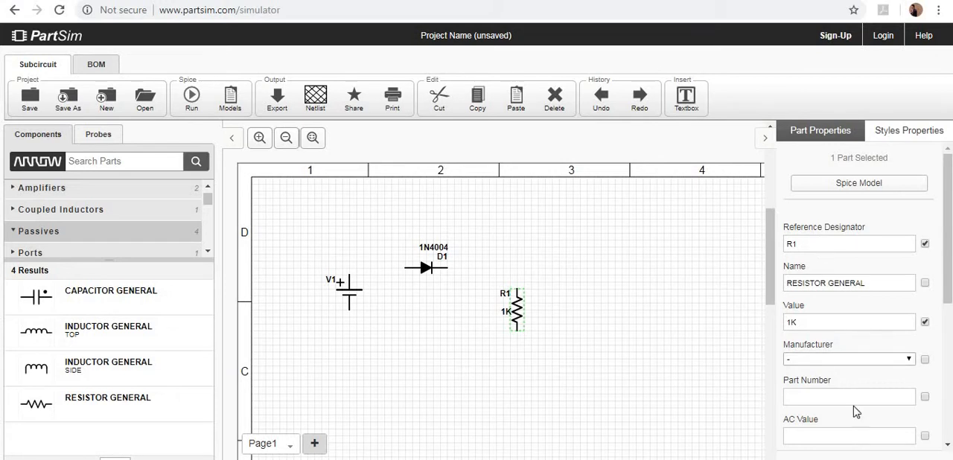
{"action": "mouse_move", "coordinate": [825, 317]}
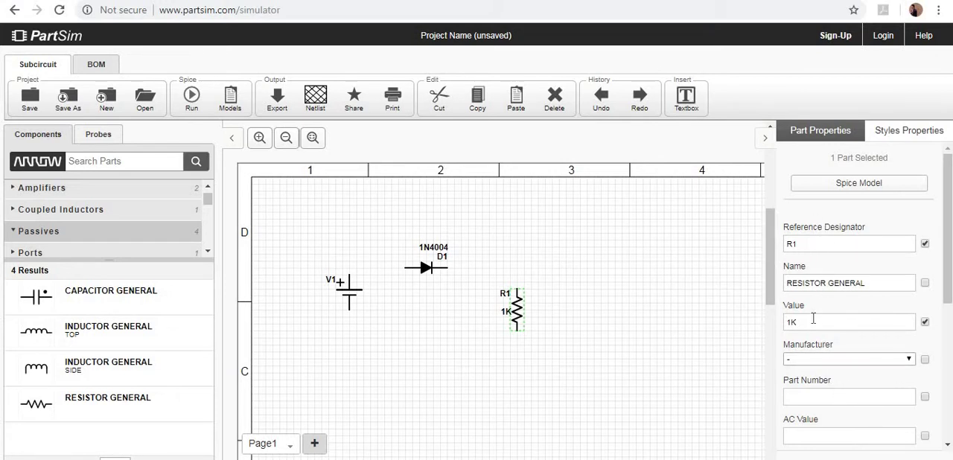
{"action": "triple_click", "coordinate": [849, 322]}
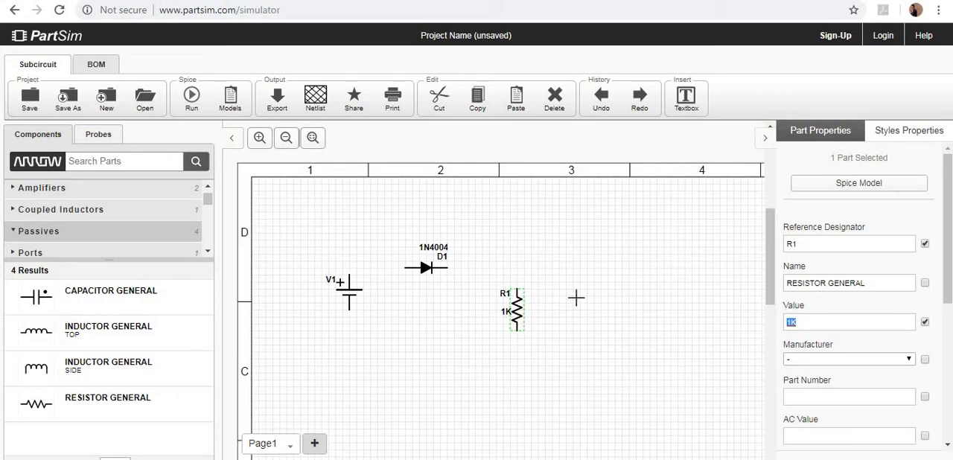
{"action": "left_click", "coordinate": [349, 277]}
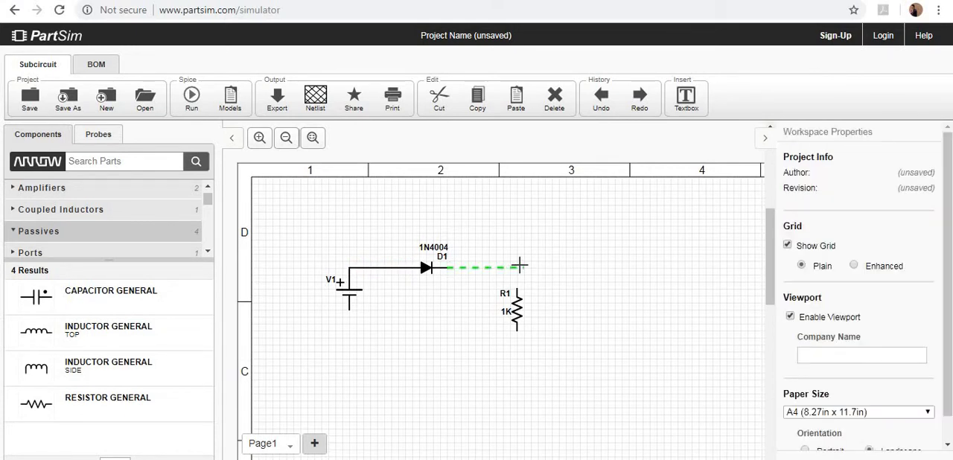
Wire D1 to R1's top and start R1's bottom back to V1's negative terminal.
{"action": "left_click", "coordinate": [480, 266]}
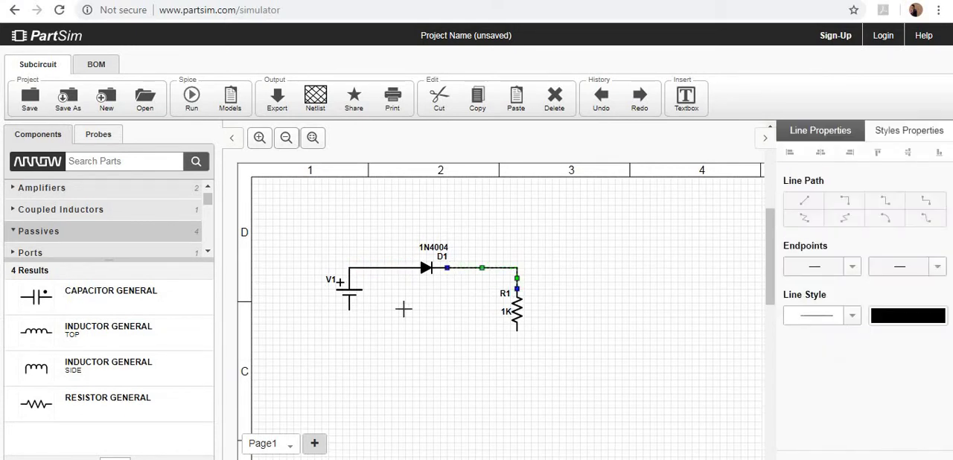
{"action": "left_click", "coordinate": [365, 346]}
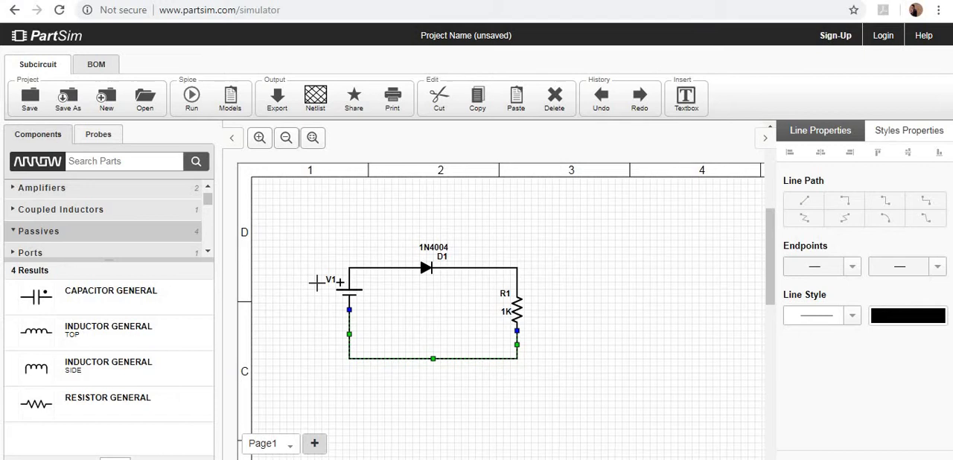
{"action": "mouse_move", "coordinate": [192, 107]}
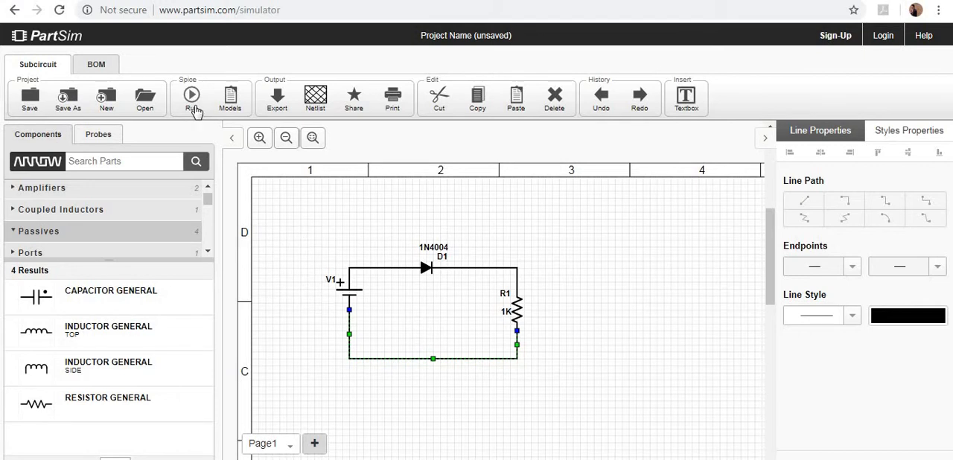
{"action": "mouse_move", "coordinate": [289, 253]}
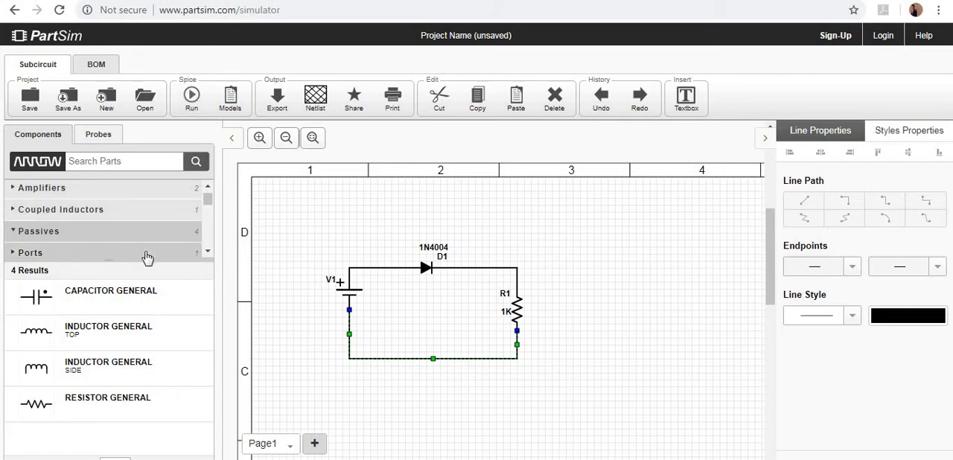
List the Ports category so the GND EARTH symbol is available.
{"action": "scroll", "scroll_direction": "down", "scroll_amount": 3}
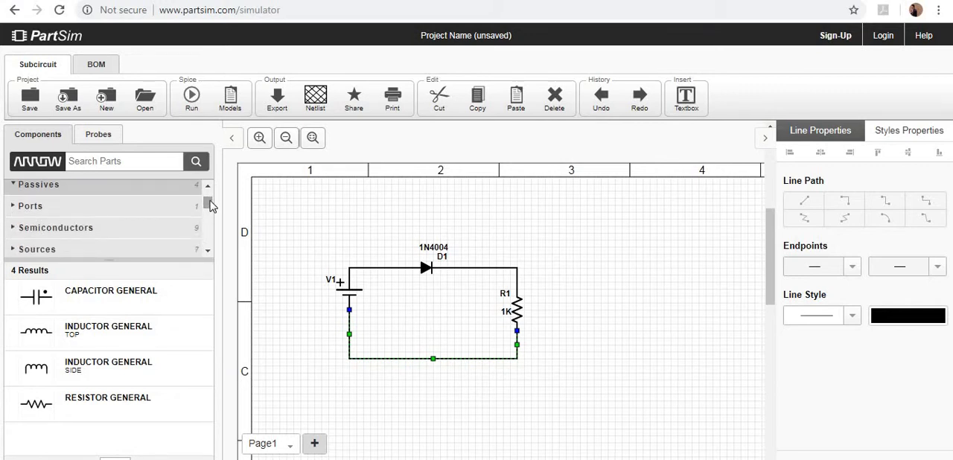
{"action": "left_click", "coordinate": [38, 185]}
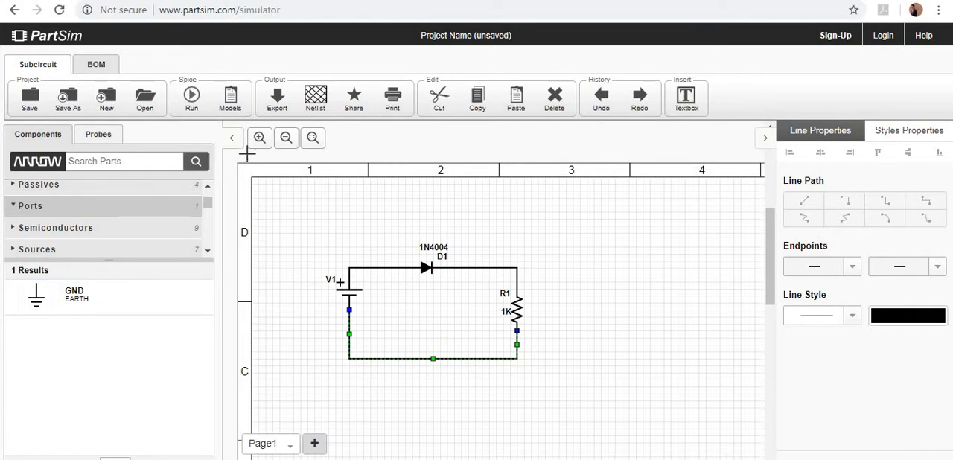
{"action": "mouse_move", "coordinate": [289, 203]}
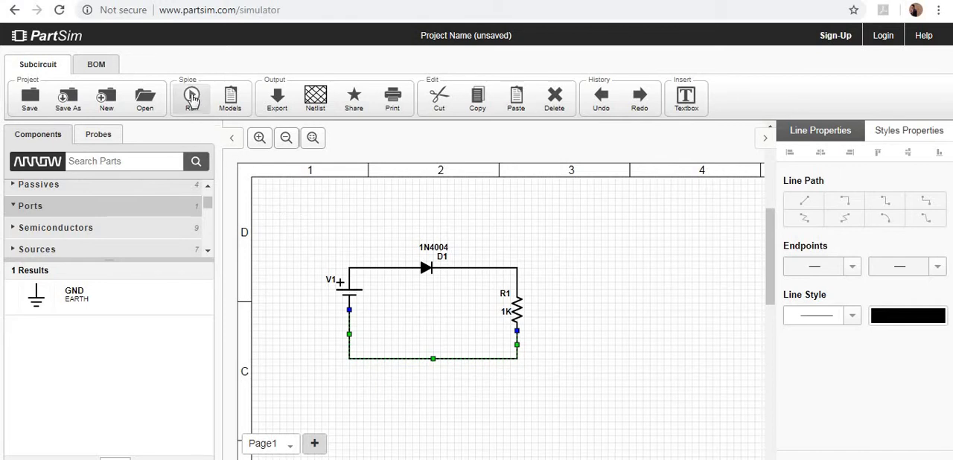
{"action": "left_click", "coordinate": [191, 97]}
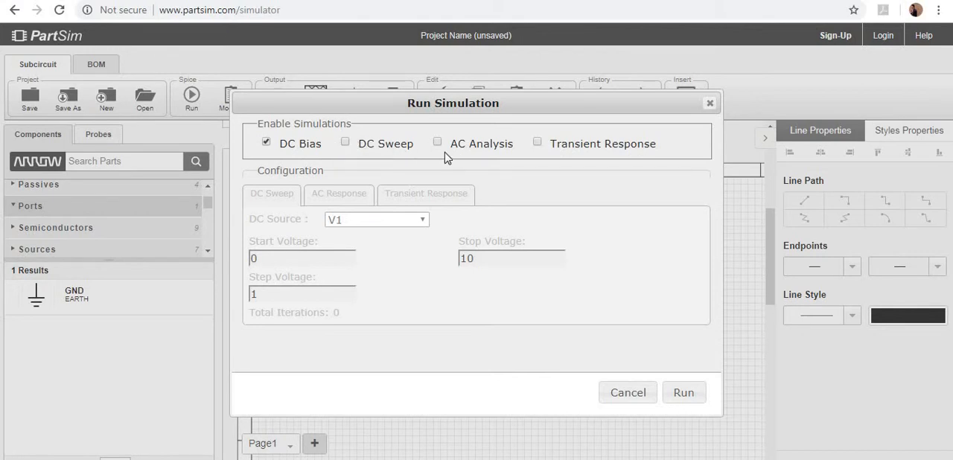
{"action": "mouse_move", "coordinate": [455, 184]}
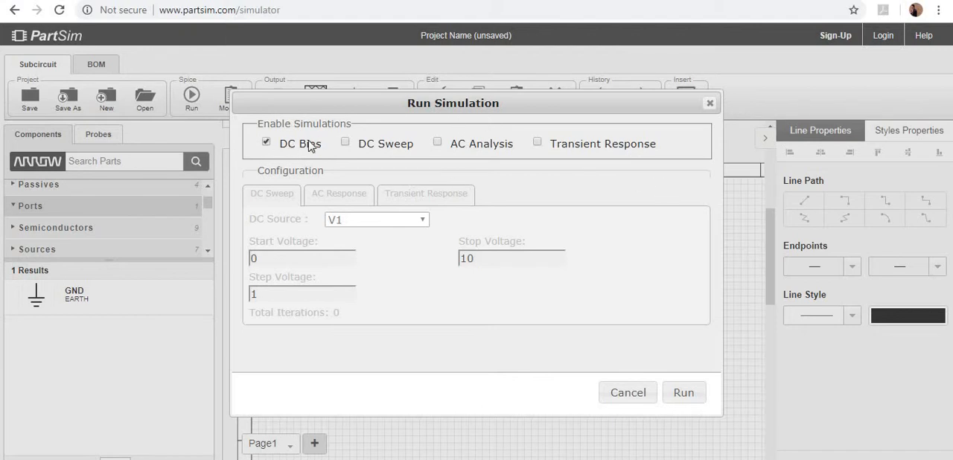
{"action": "mouse_move", "coordinate": [401, 156]}
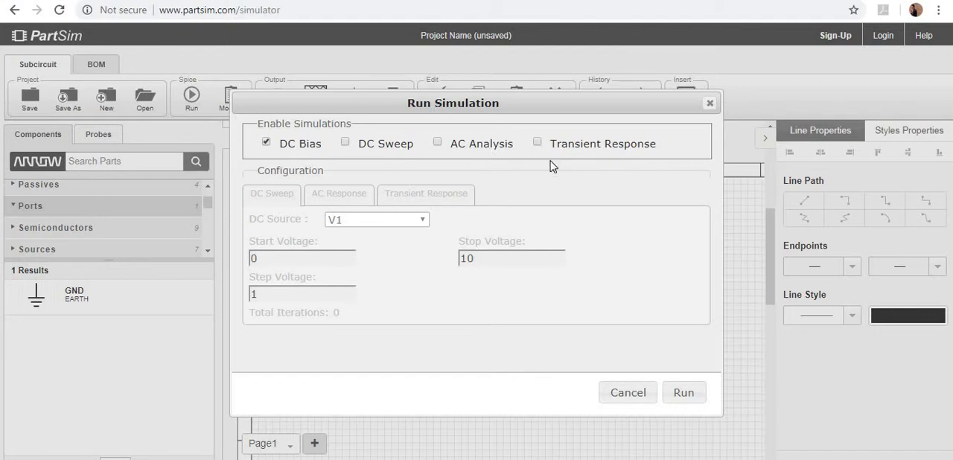
{"action": "mouse_move", "coordinate": [312, 149]}
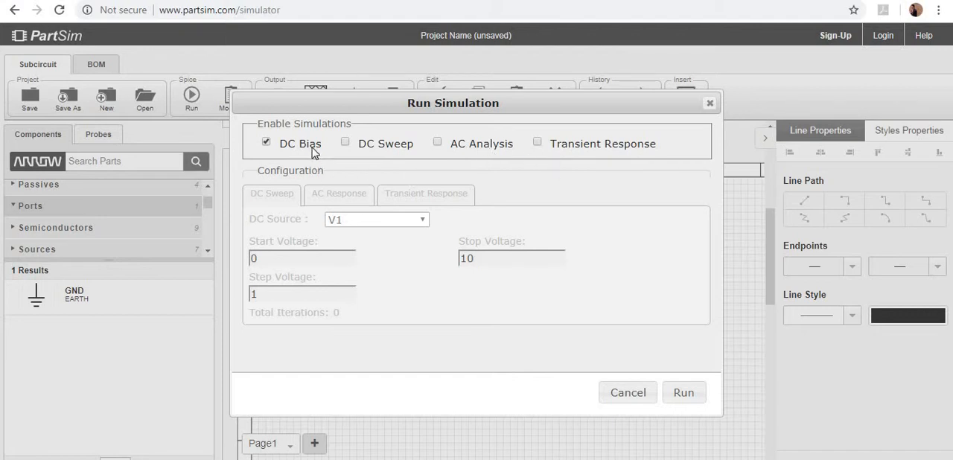
{"action": "mouse_move", "coordinate": [604, 355]}
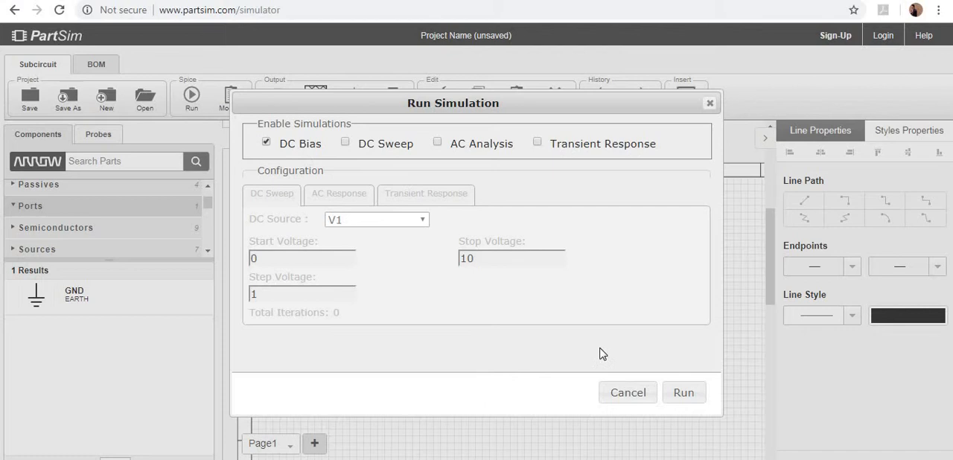
{"action": "left_click", "coordinate": [682, 394]}
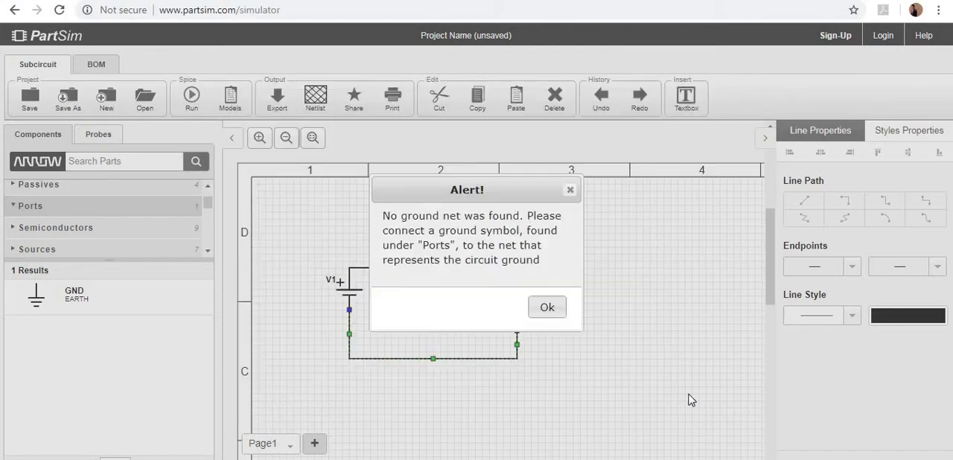
{"action": "mouse_move", "coordinate": [486, 223]}
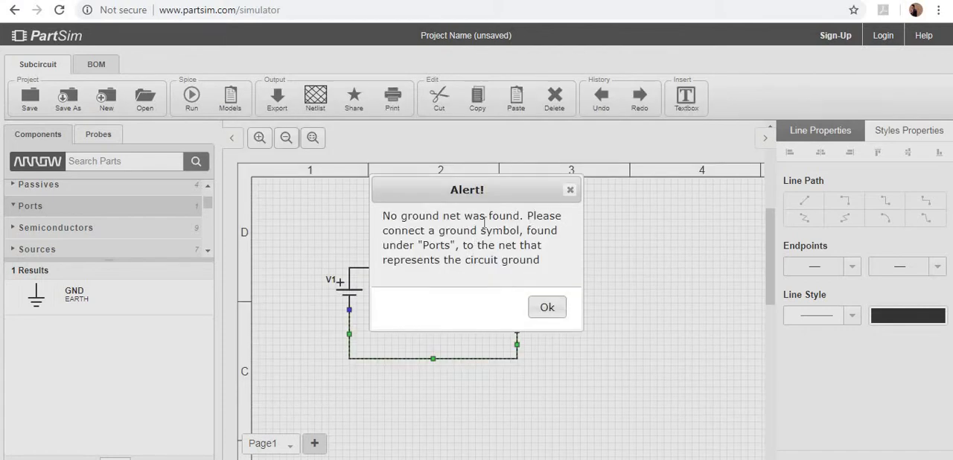
{"action": "left_click", "coordinate": [547, 307]}
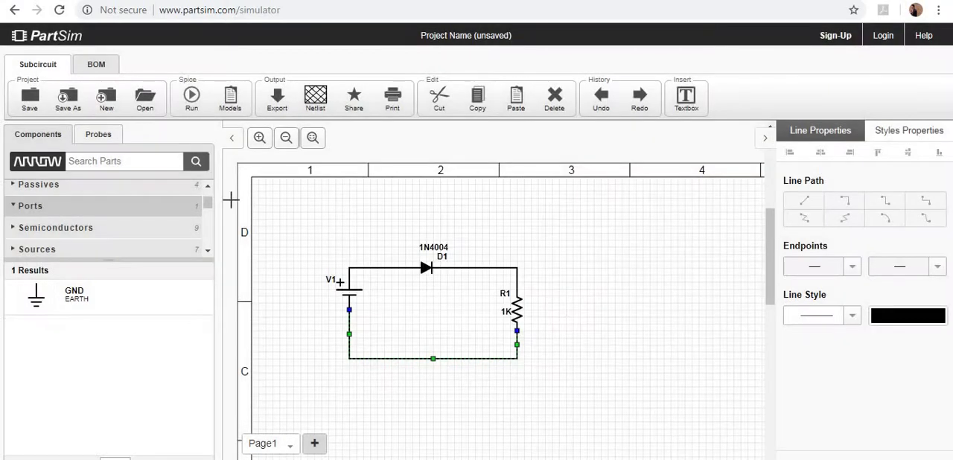
Place ground X1 below R1 and connect it to the circuit's bottom wire node.
{"action": "left_click", "coordinate": [418, 386]}
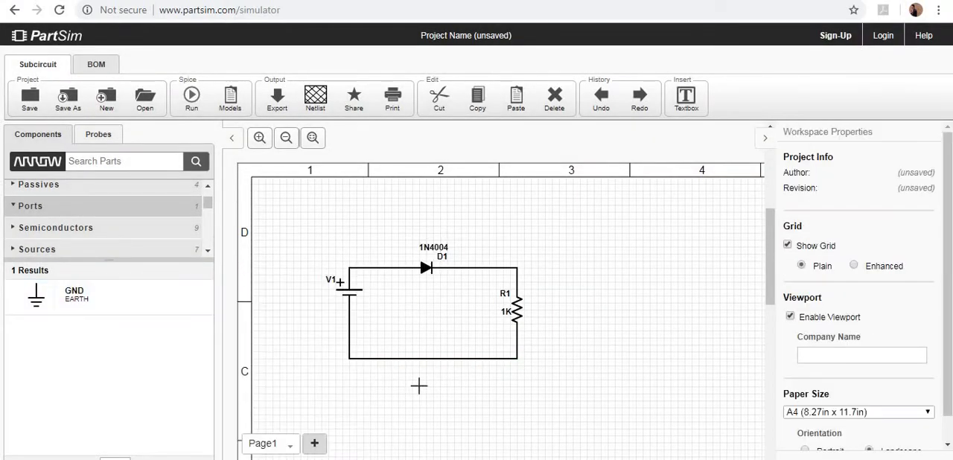
{"action": "left_click", "coordinate": [540, 401]}
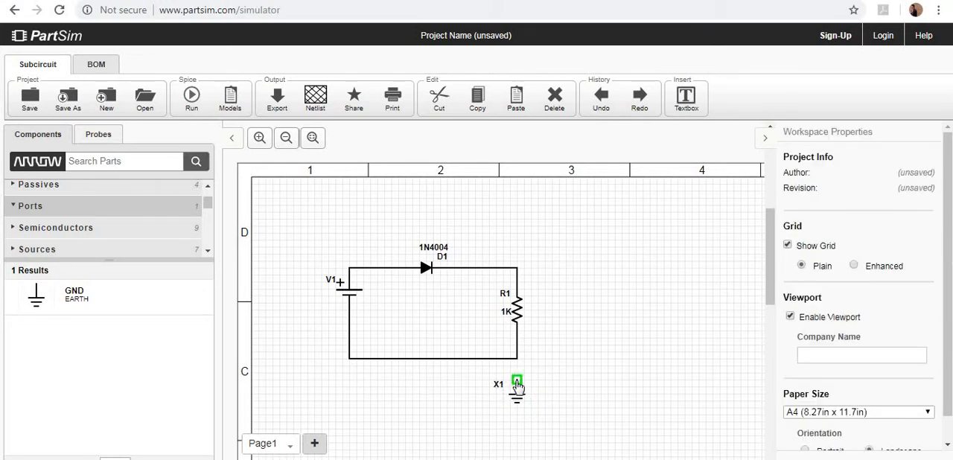
{"action": "left_click", "coordinate": [516, 369]}
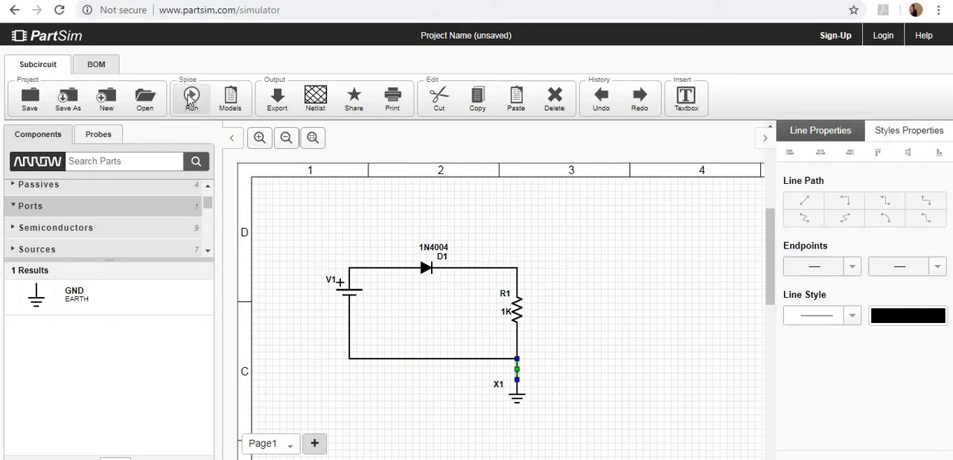
{"action": "left_click", "coordinate": [191, 97]}
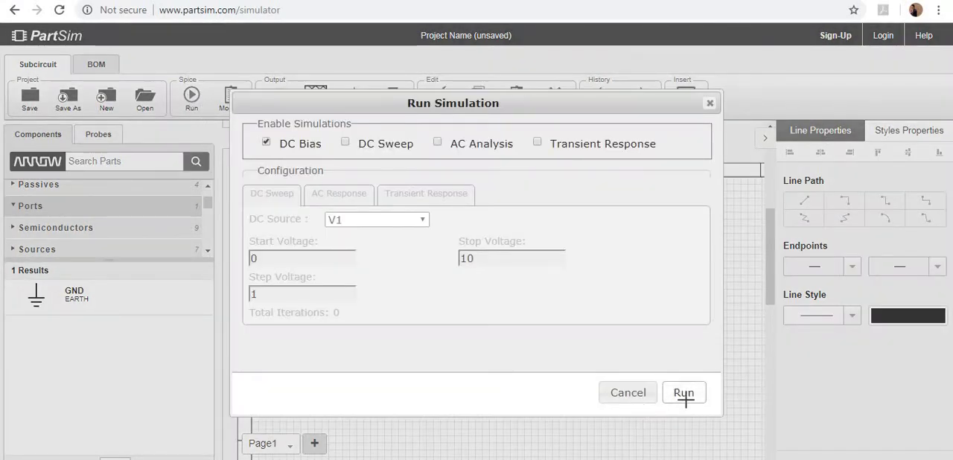
Run the DC Bias simulation and dismiss the completion message.
{"action": "left_click", "coordinate": [682, 394]}
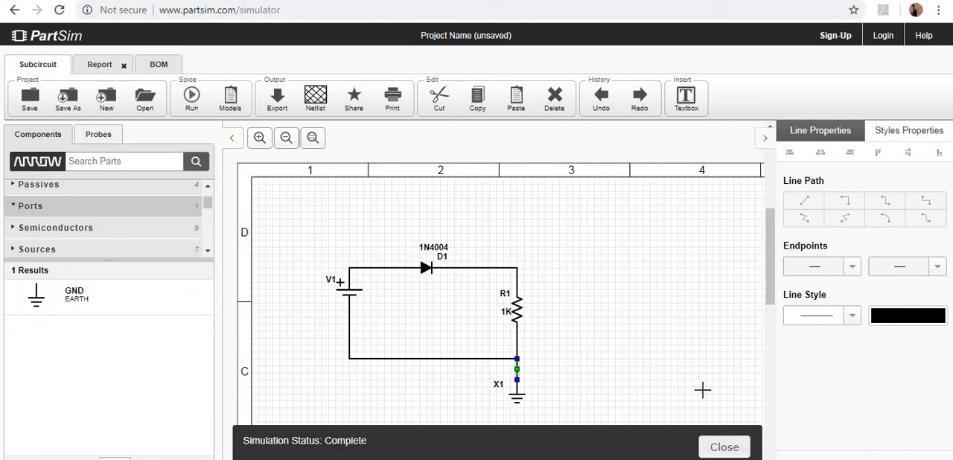
{"action": "left_click", "coordinate": [191, 95]}
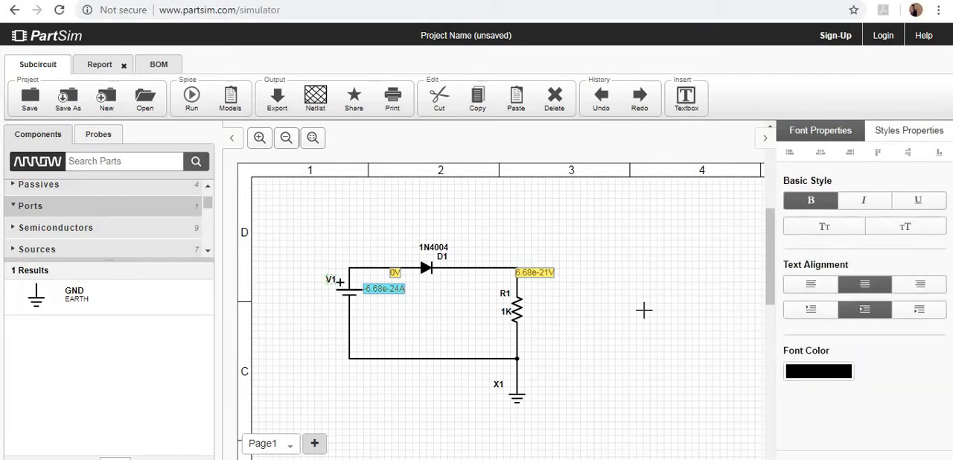
{"action": "mouse_move", "coordinate": [336, 278]}
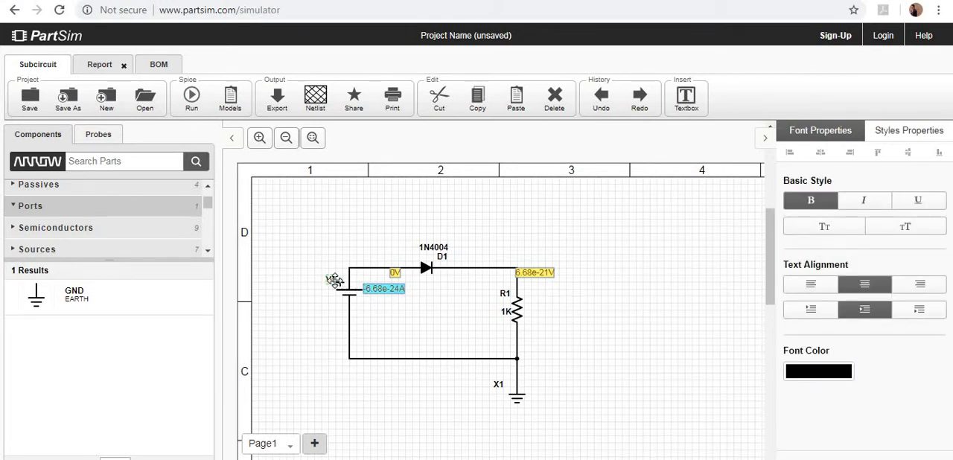
Select V1 to read its dcpoint current of -6.68e-24 A in Part Properties.
{"action": "left_click", "coordinate": [343, 286]}
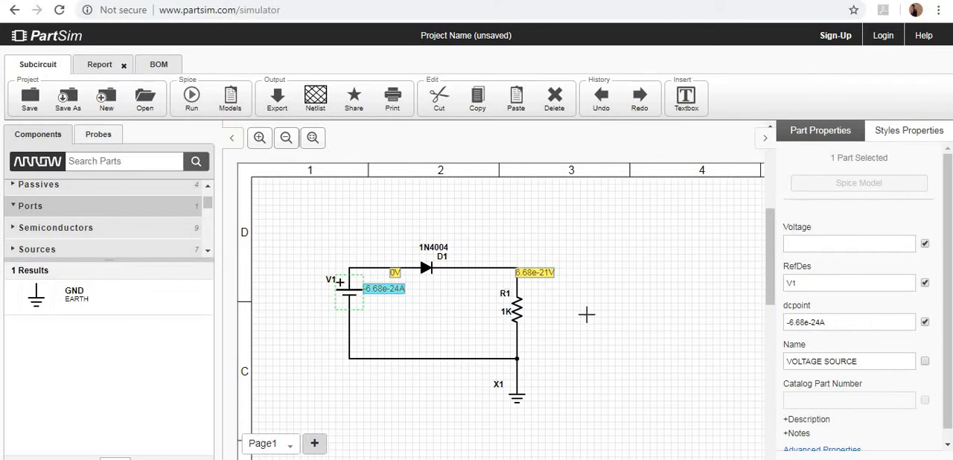
{"action": "mouse_move", "coordinate": [753, 356]}
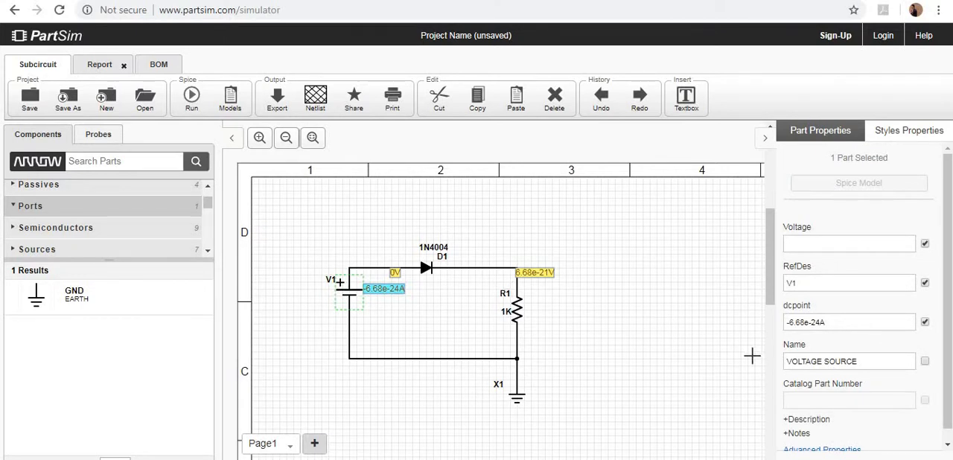
{"action": "mouse_move", "coordinate": [366, 343]}
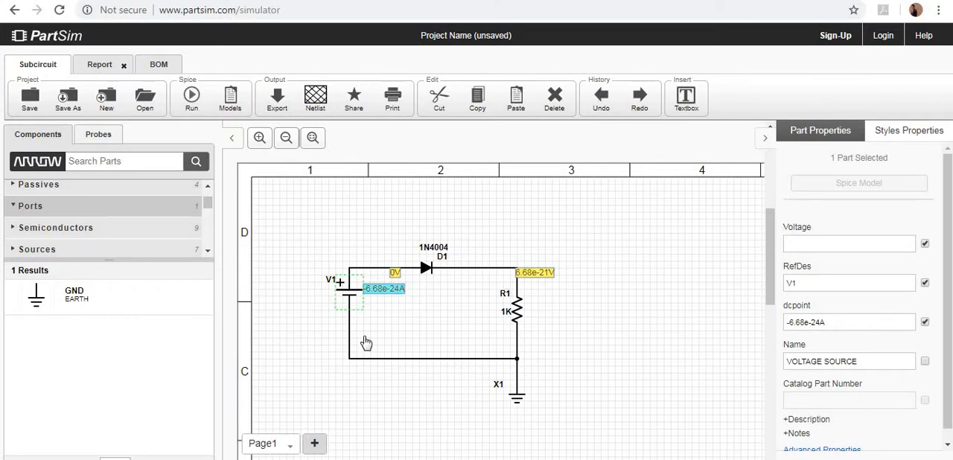
{"action": "mouse_move", "coordinate": [435, 304]}
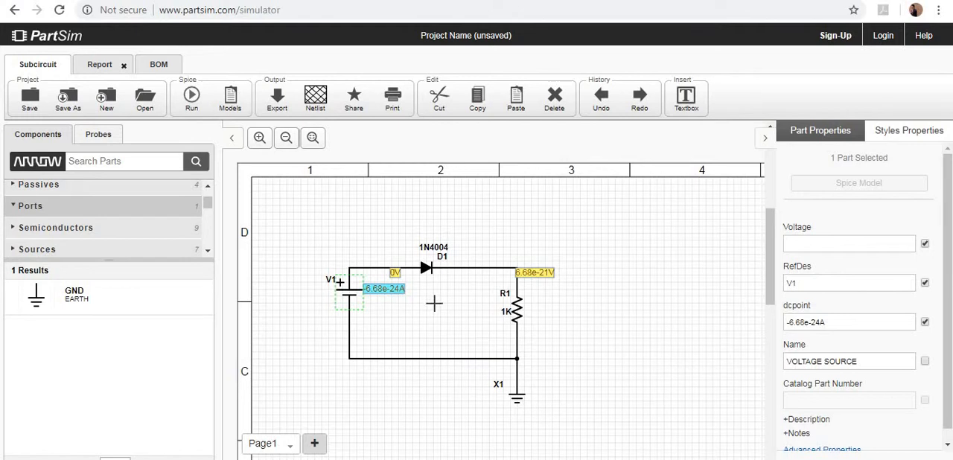
{"action": "mouse_move", "coordinate": [536, 321]}
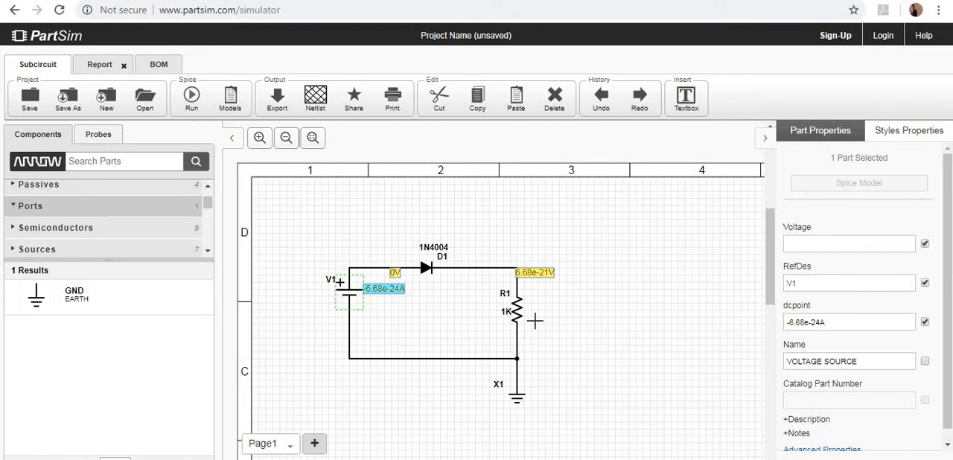